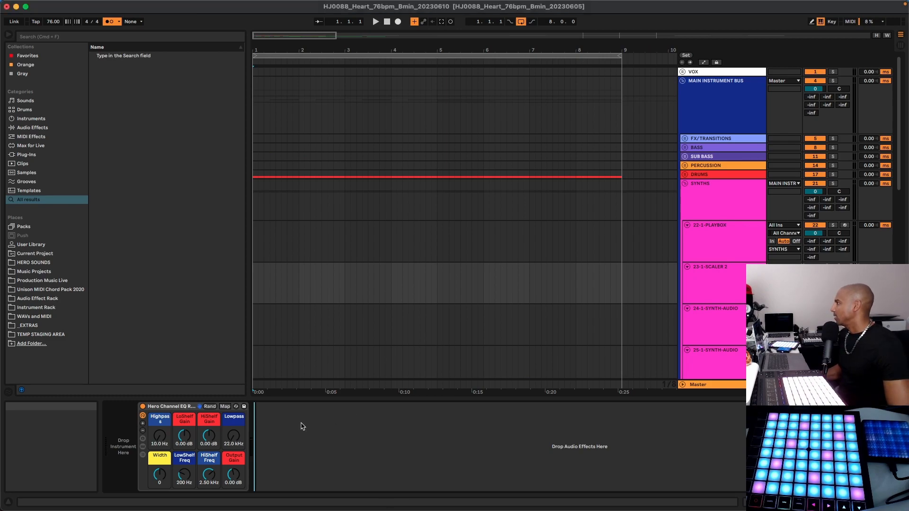
# Load Scaler 2 from Plugin Boutique onto the 23-1-SCALER 2 MIDI track.
pyautogui.rightClick(303, 426)
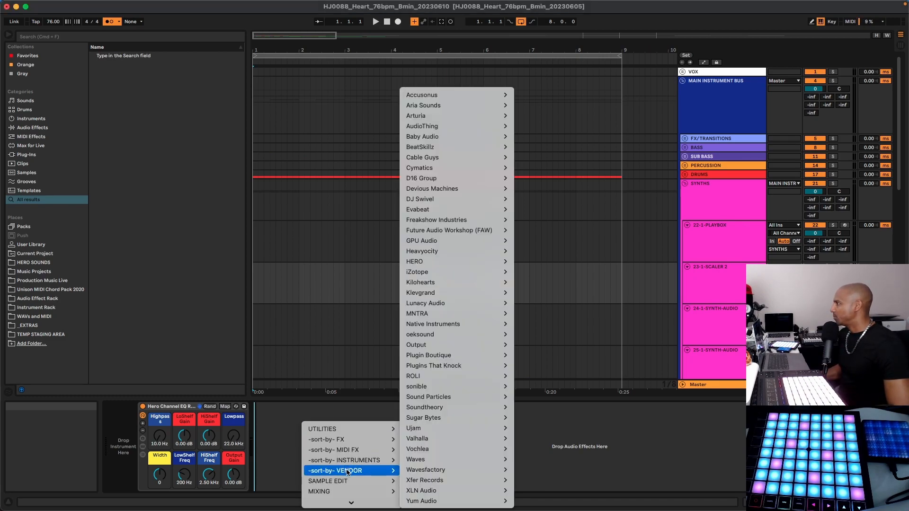
pyautogui.moveTo(467, 360)
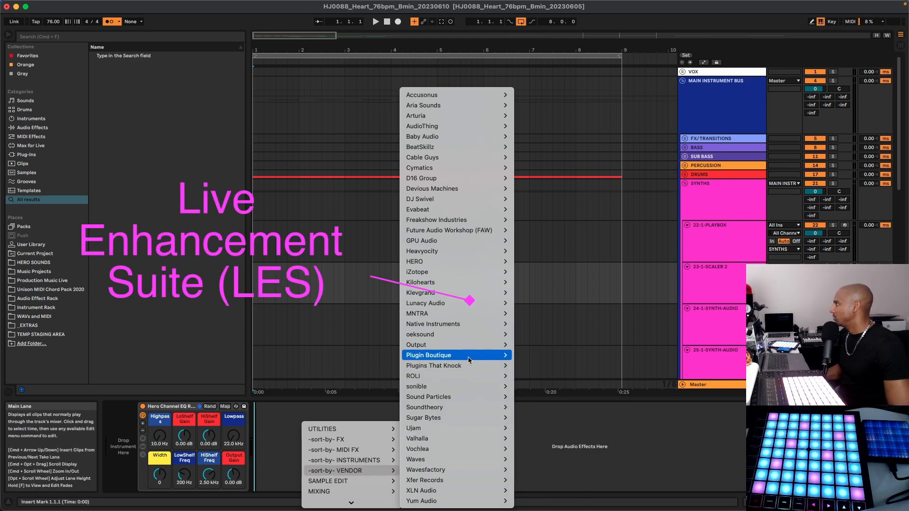
pyautogui.moveTo(451, 355)
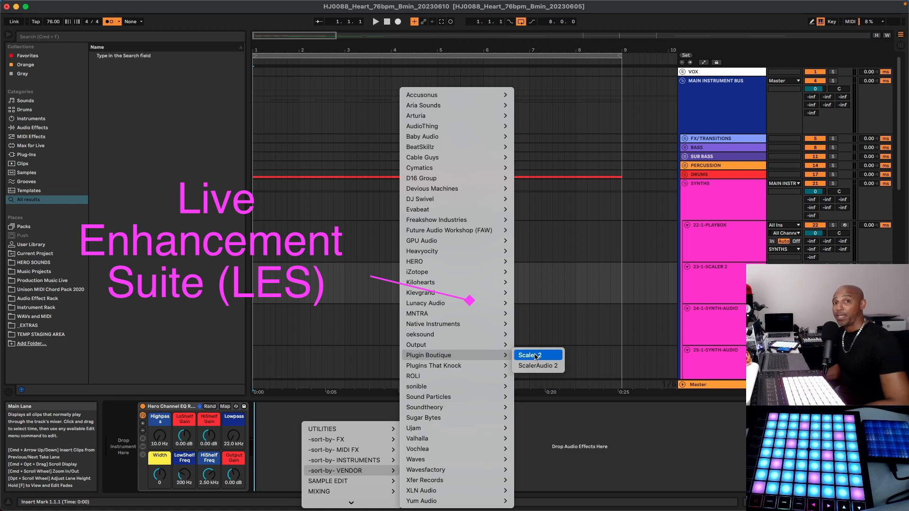
pyautogui.click(530, 355)
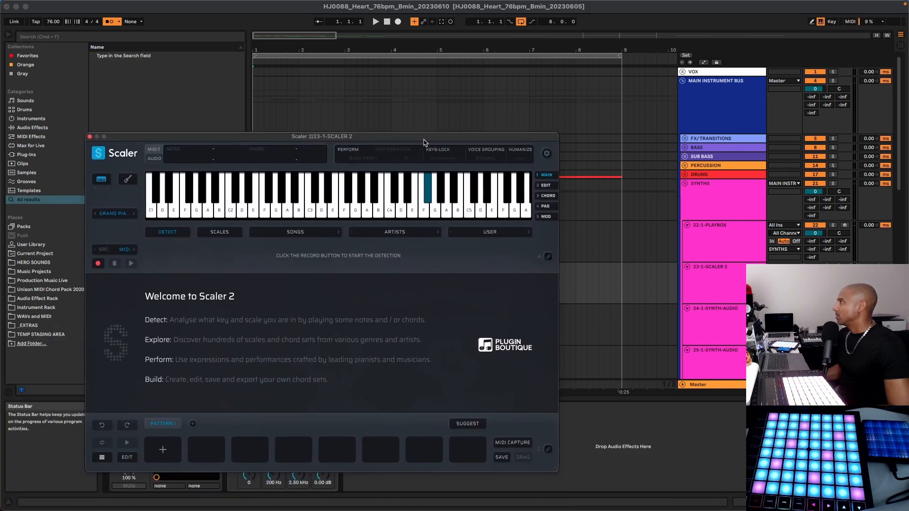
# Browse Scaler's scales and filter the list to root note B.
pyautogui.click(220, 231)
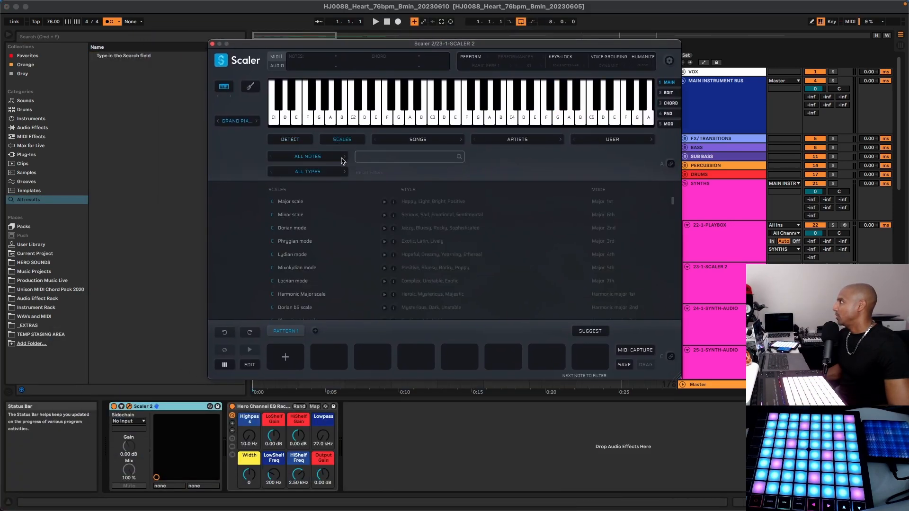
pyautogui.click(307, 156)
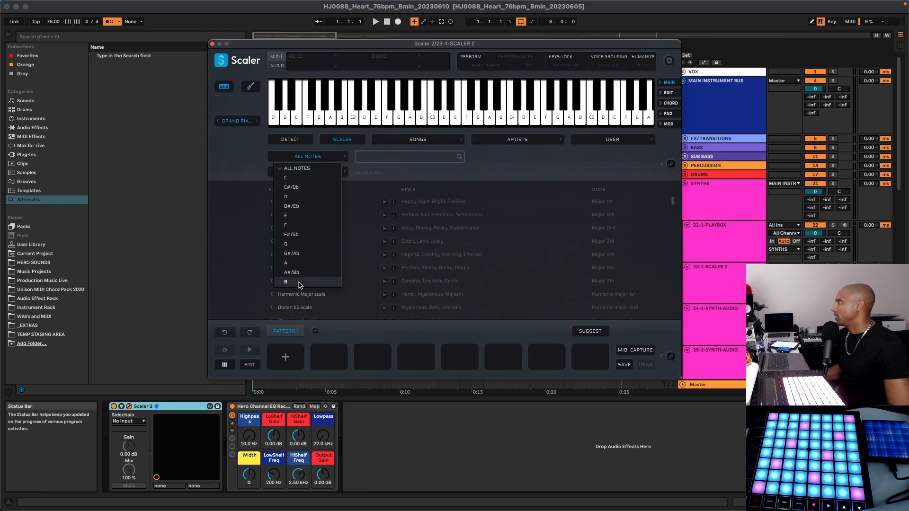
pyautogui.click(285, 282)
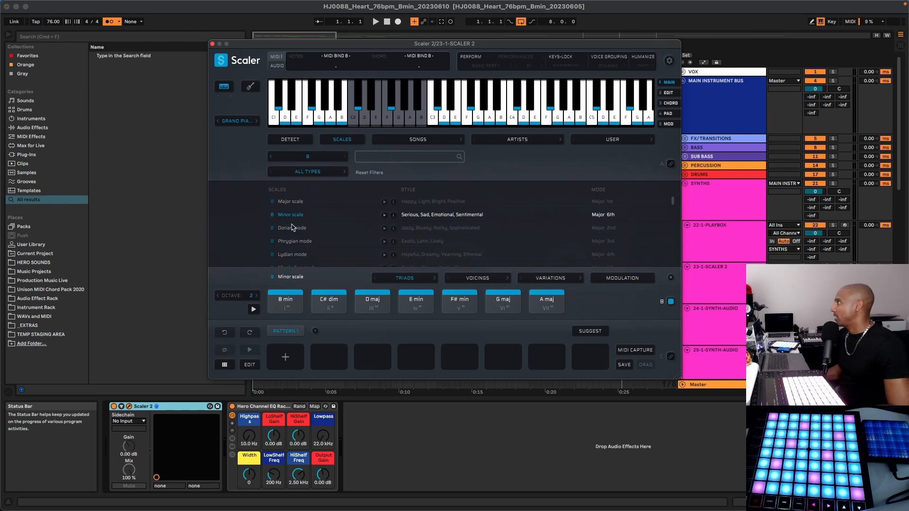
pyautogui.moveTo(567, 308)
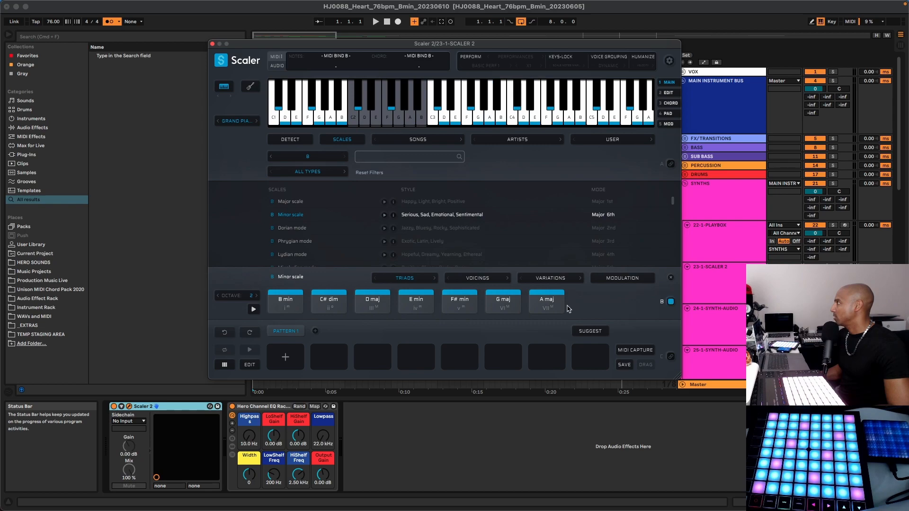
pyautogui.moveTo(309, 309)
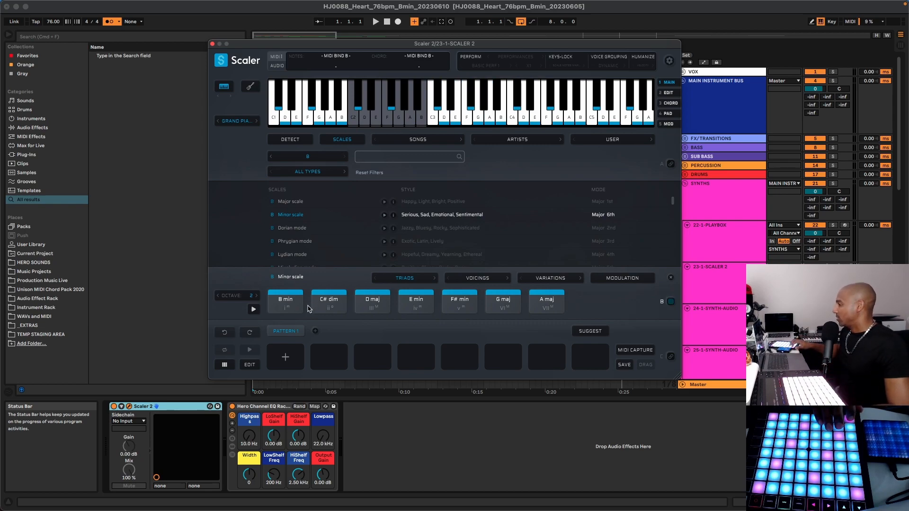